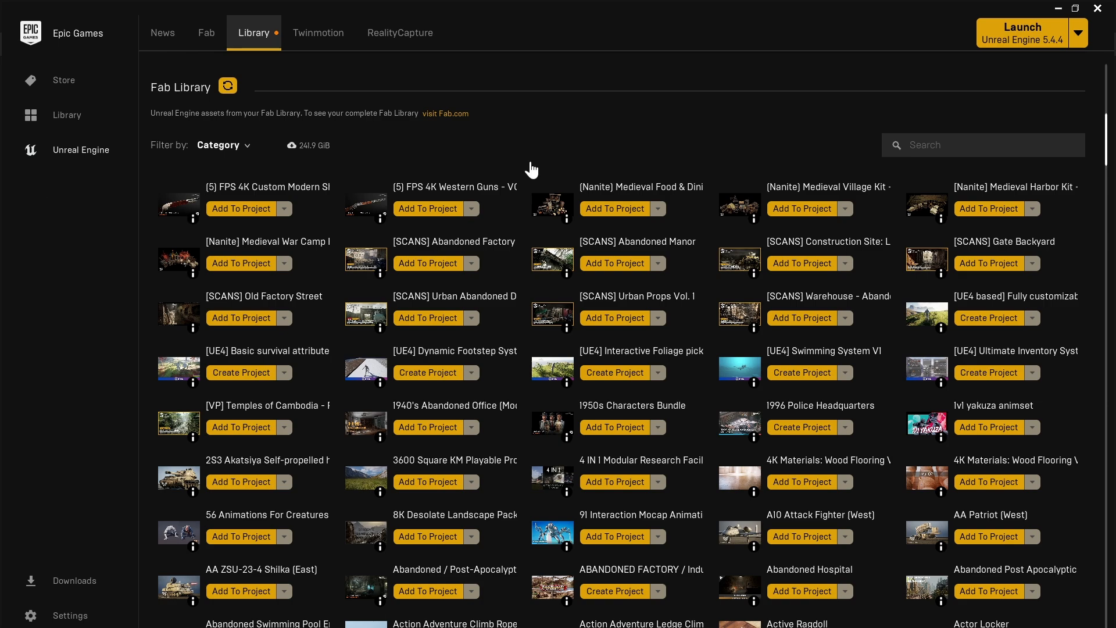
mouse_move(295, 112)
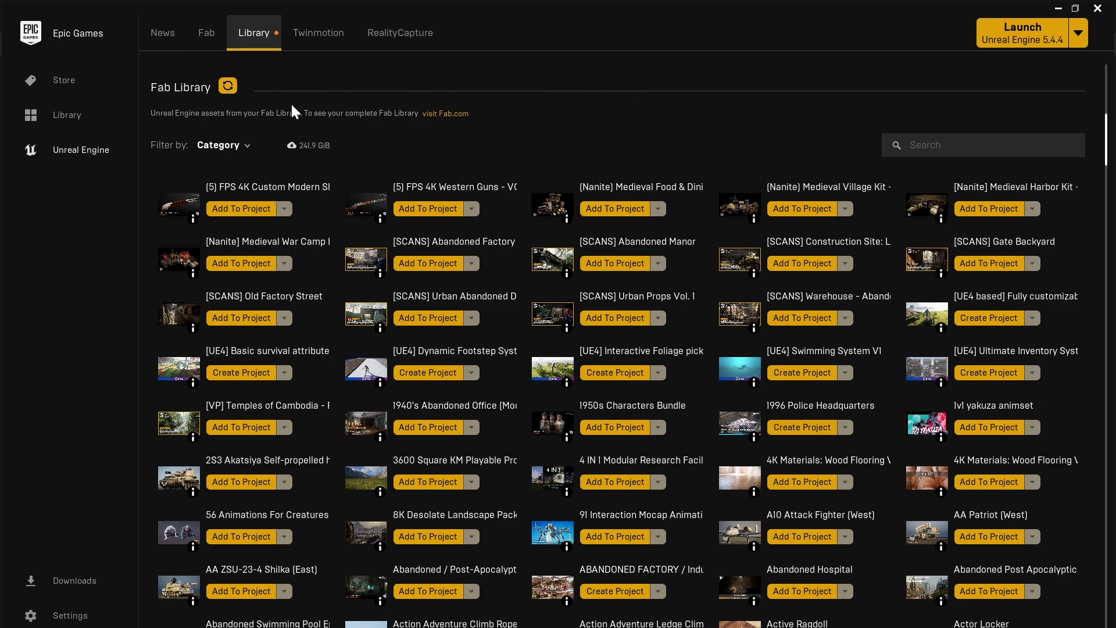
mouse_move(311, 128)
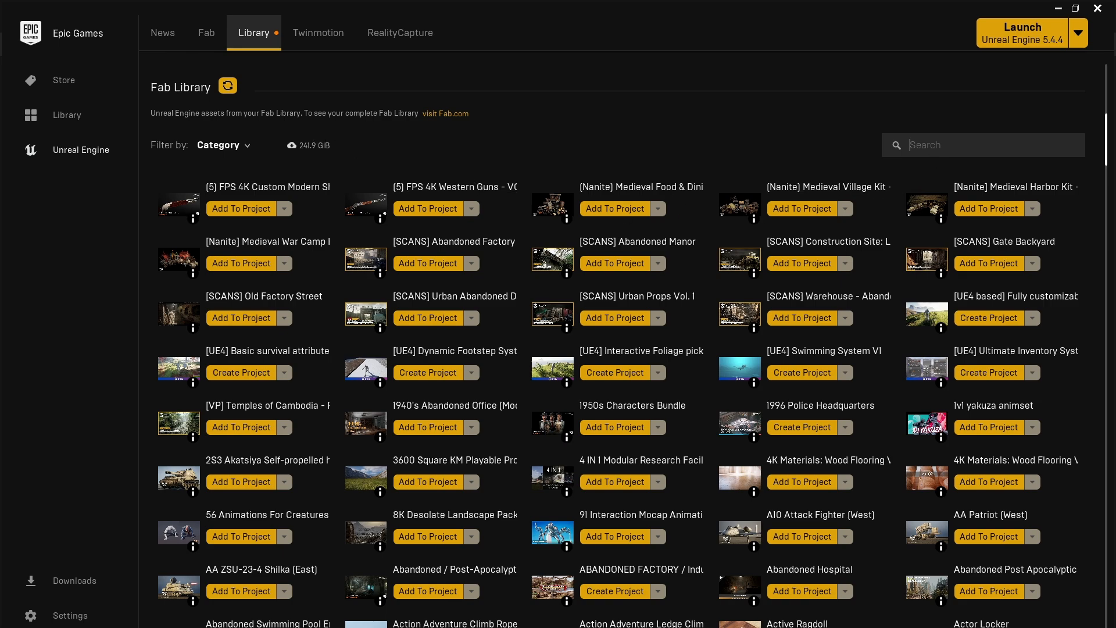
mouse_move(548, 150)
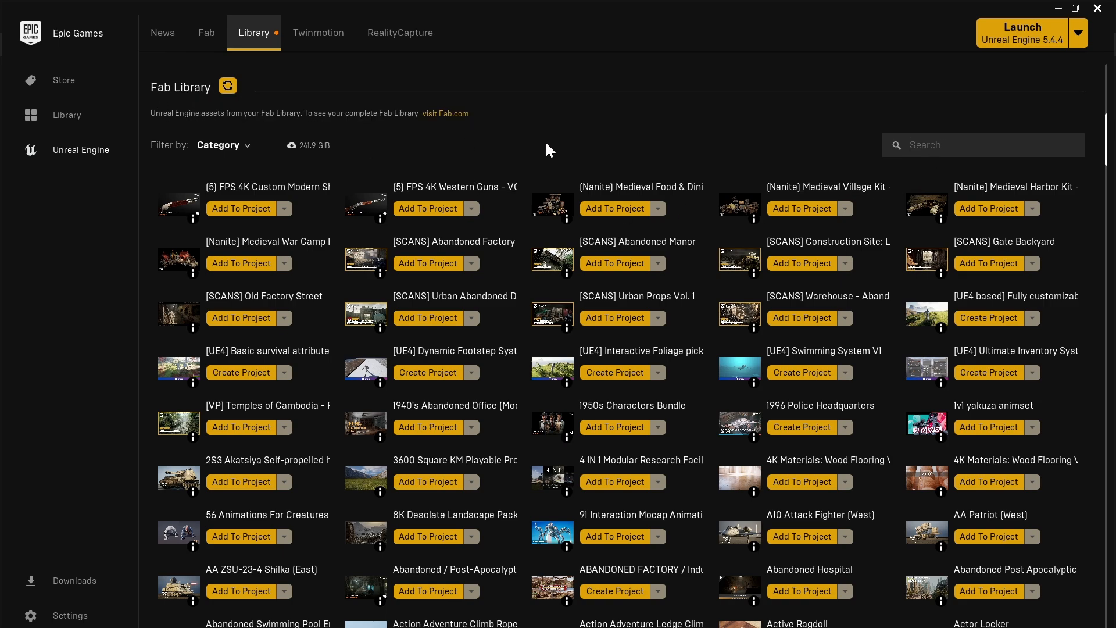
Step: Search the Fab Library for 'game anim' and open the Game Animation Sample's options menu
text(game anim)
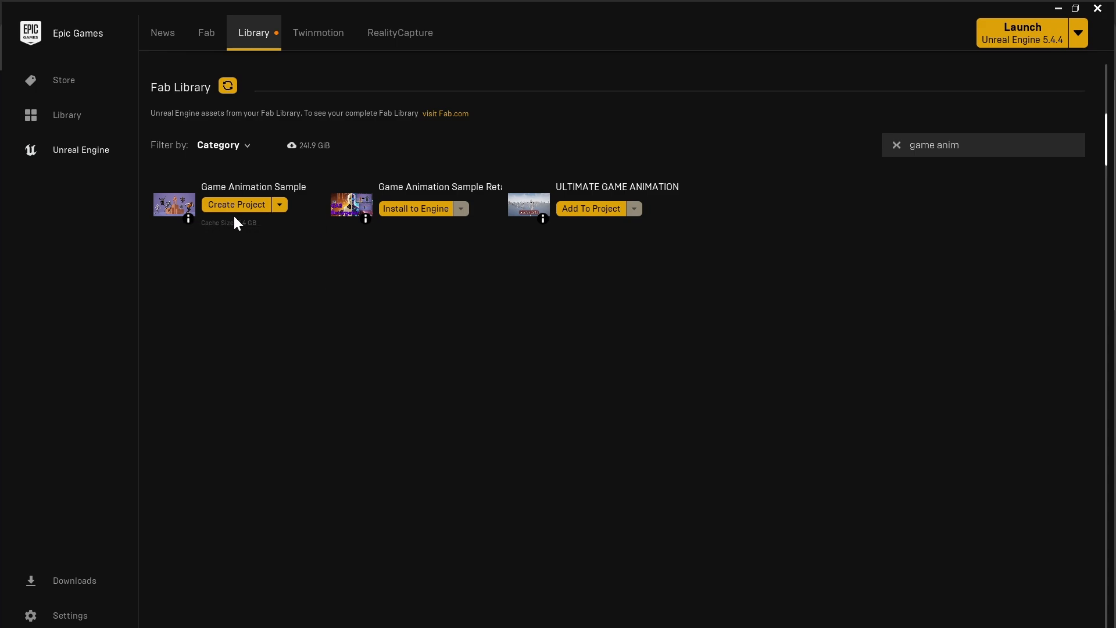
click(279, 205)
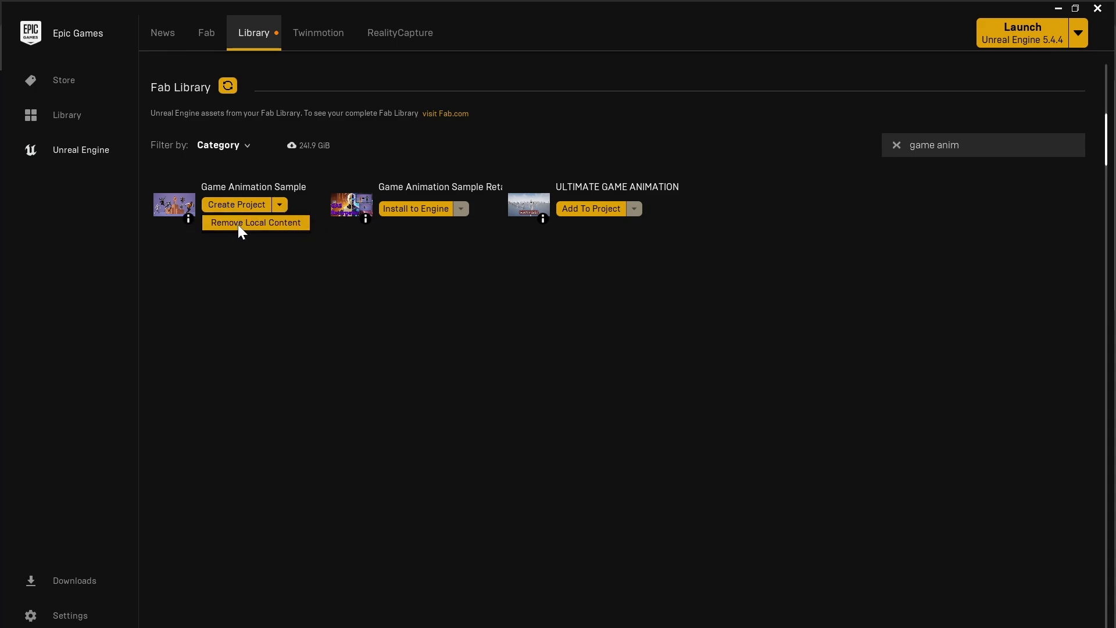
mouse_move(167, 229)
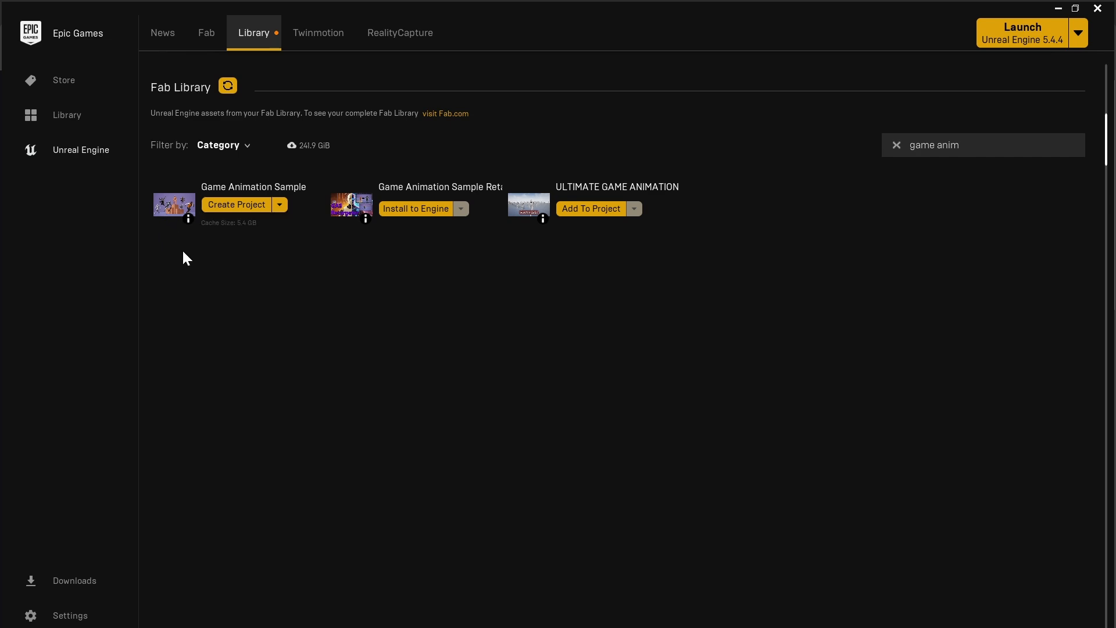
mouse_move(661, 7)
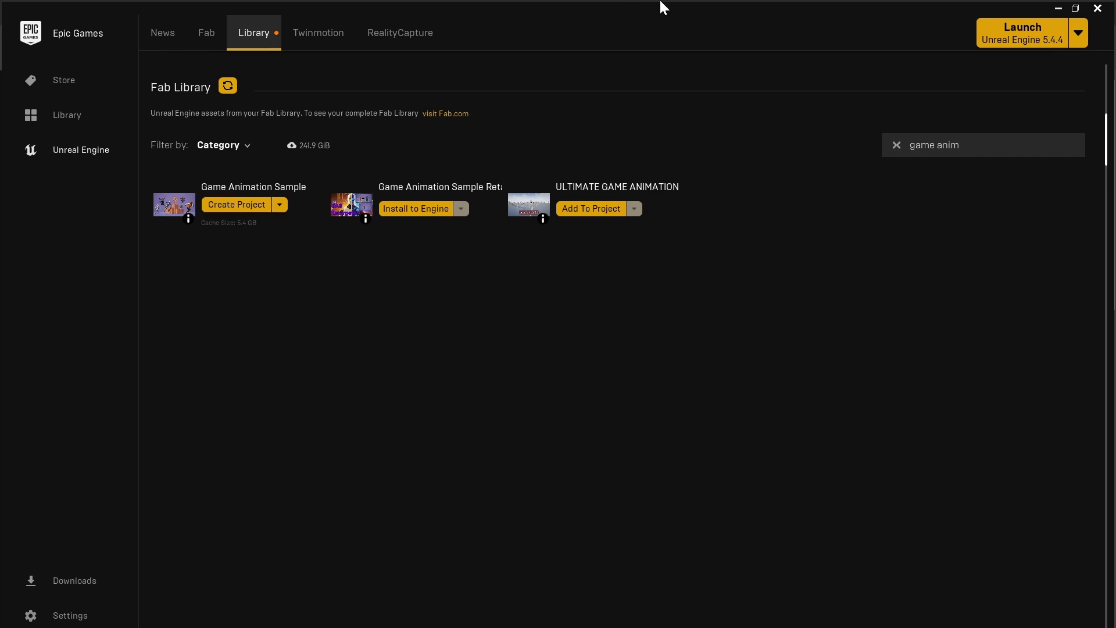
Step: Launch GASP55_55Version in Unreal Engine 5.5 so DefaultLevel loads
click(1021, 32)
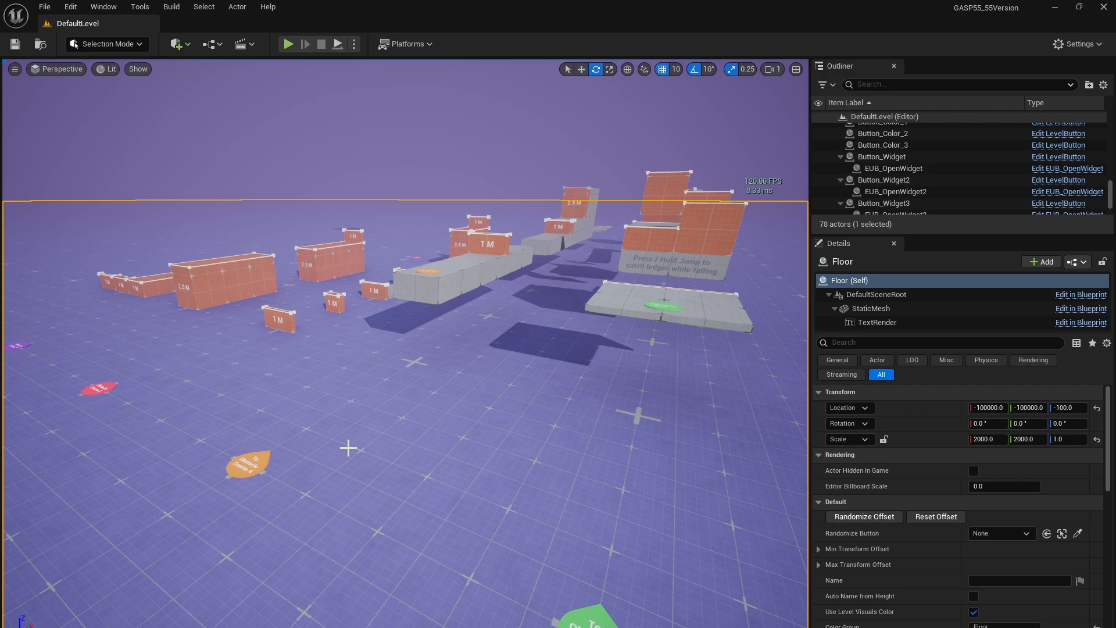
mouse_move(378, 428)
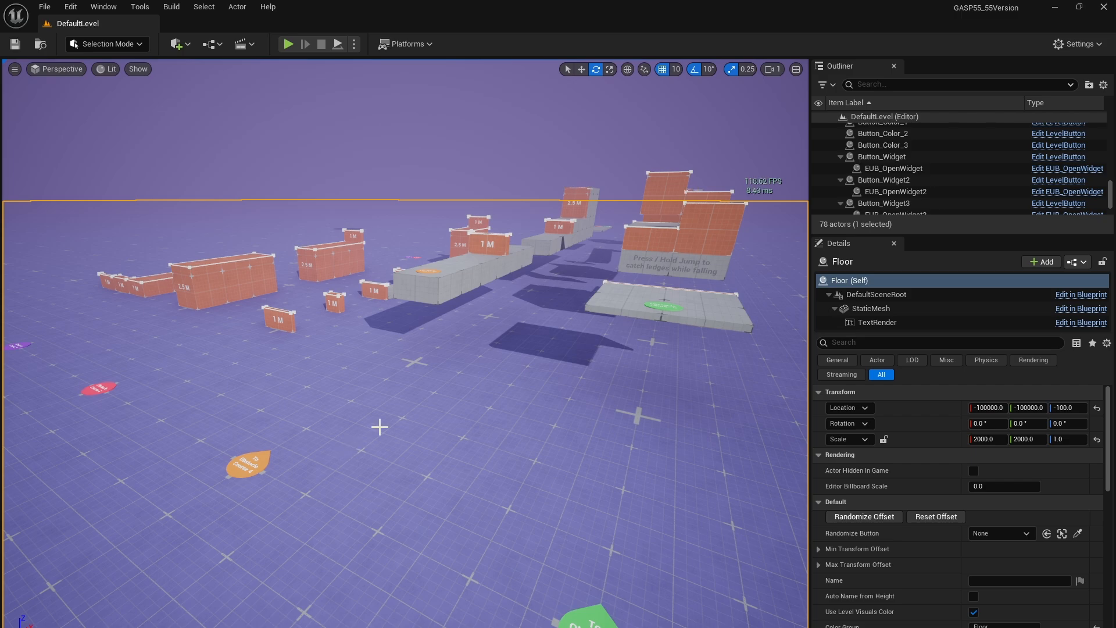
mouse_move(173, 265)
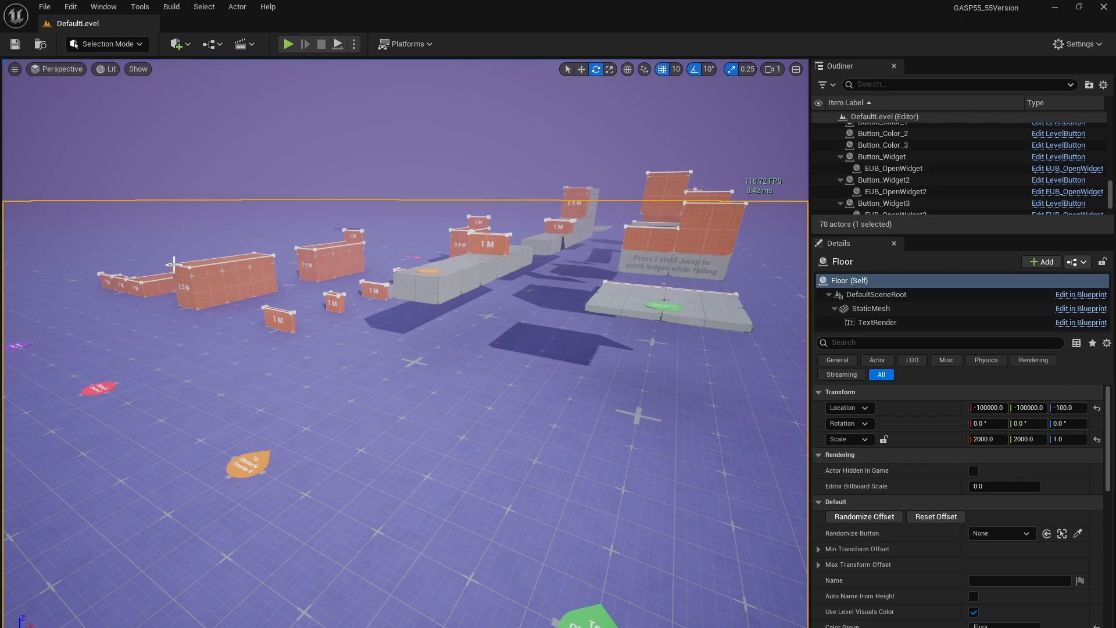
click(289, 44)
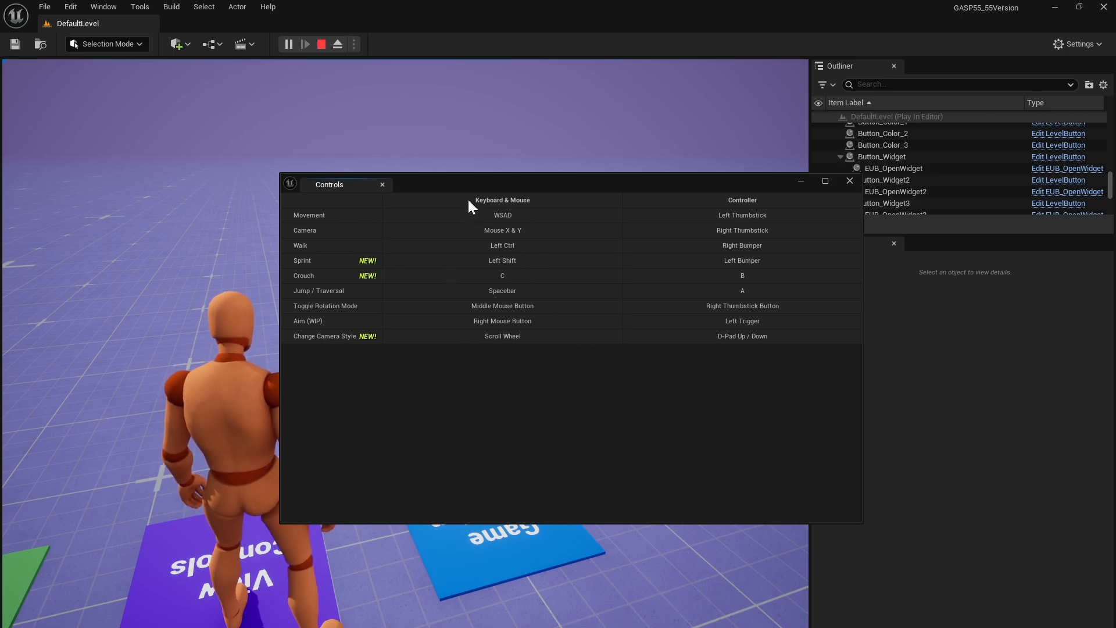
Step: Close the Controls reference window during the Play In Editor session
click(382, 184)
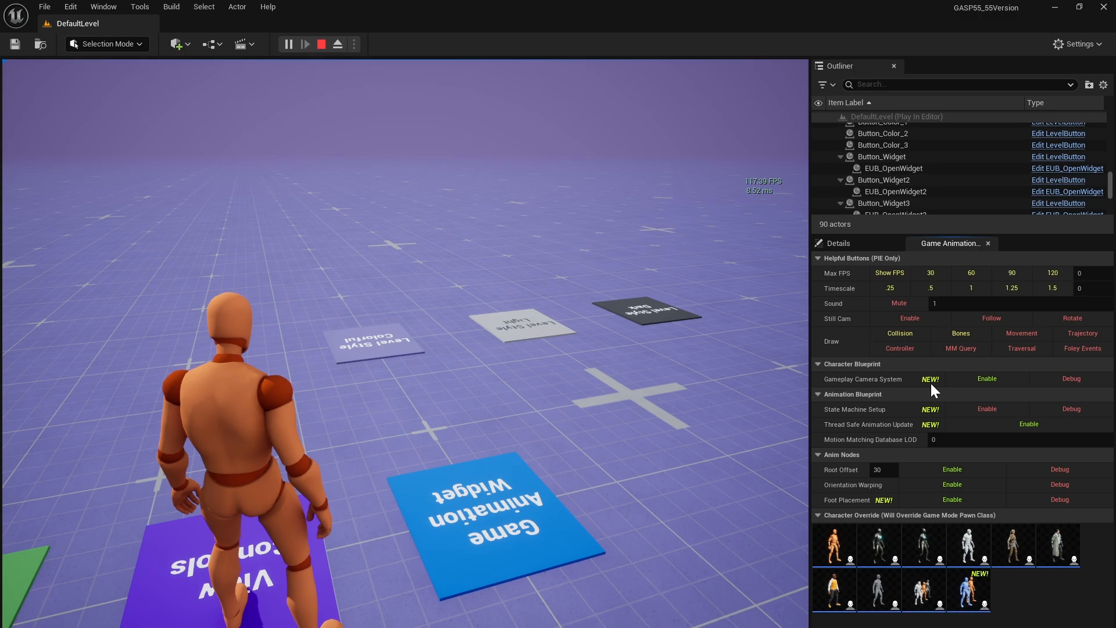
mouse_move(883, 415)
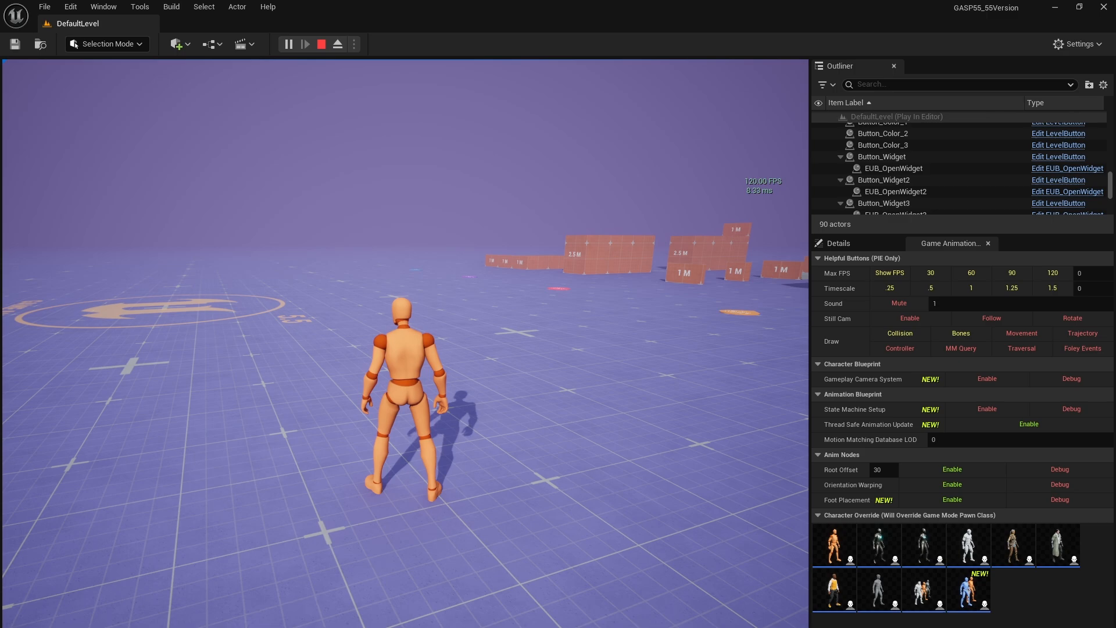
mouse_move(986, 378)
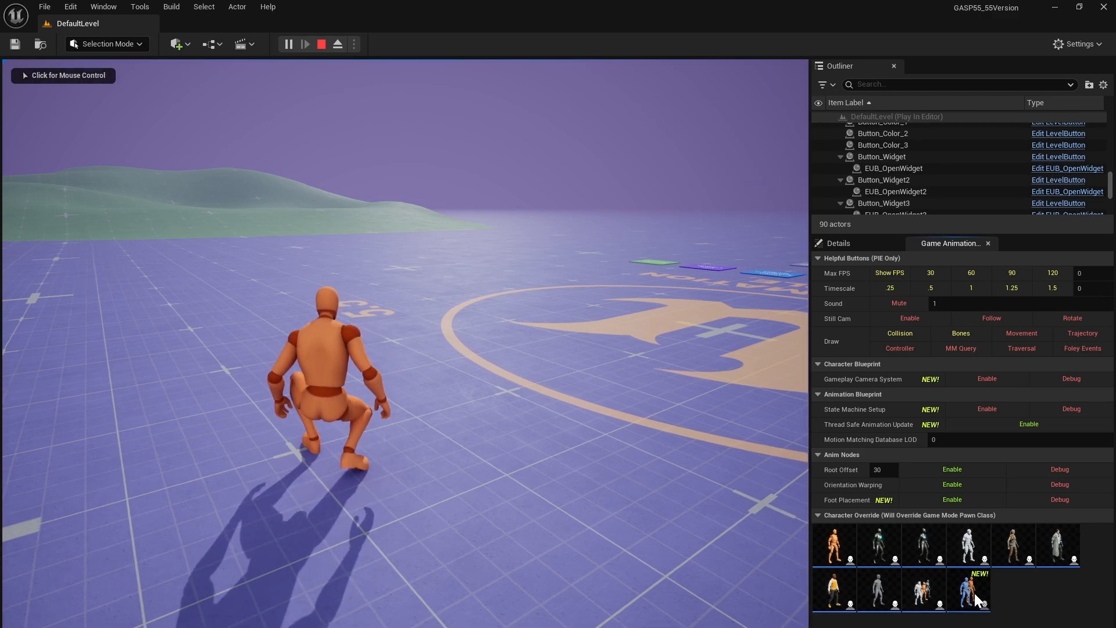
Step: Run the mannequin around and crouch near the emblem, beside the Motion Matching character
click(968, 589)
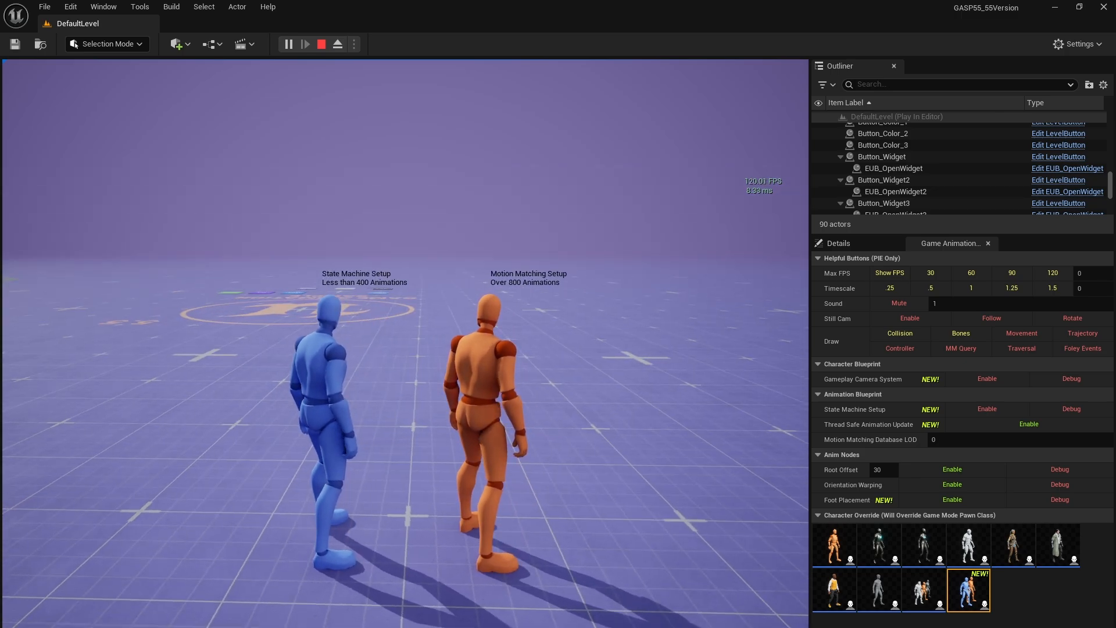
Step: Stop the play session and open the play mode options menu
click(321, 44)
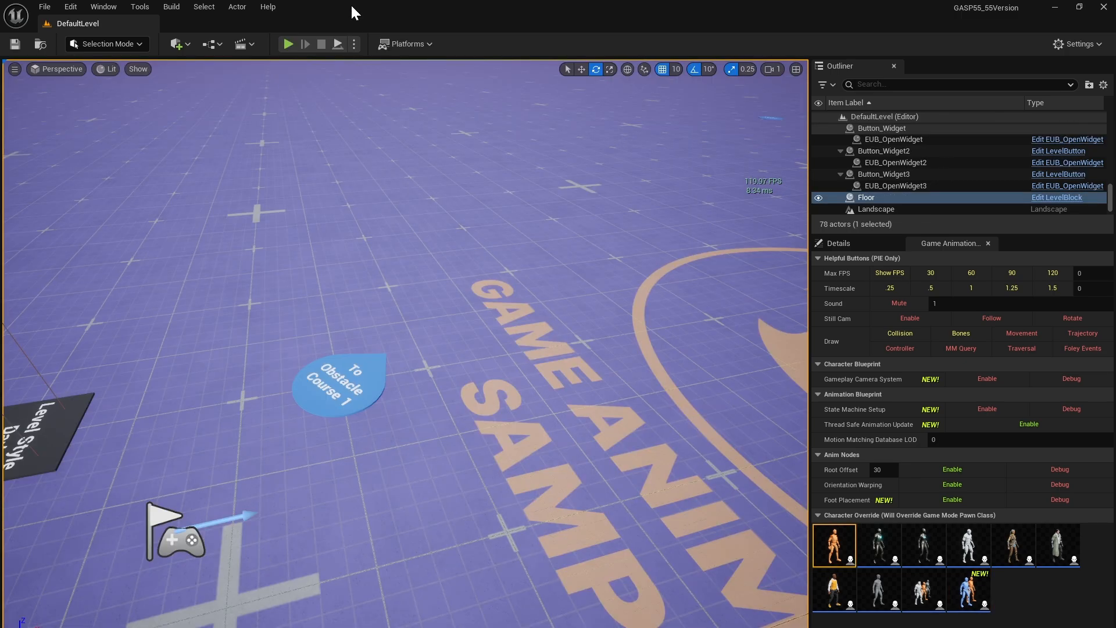
click(354, 44)
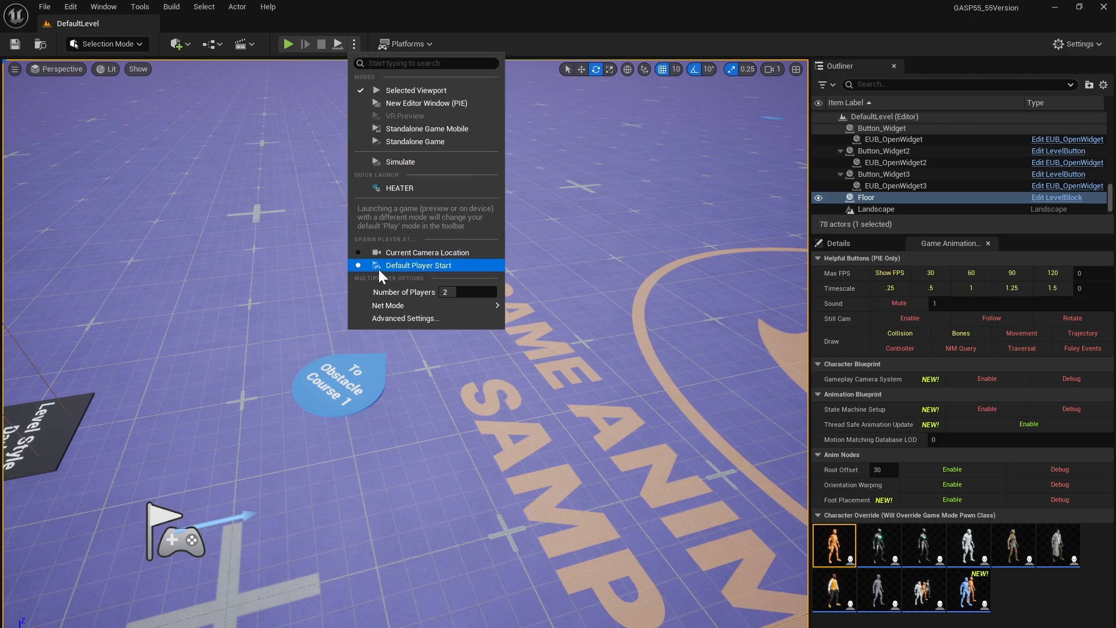
mouse_move(388, 305)
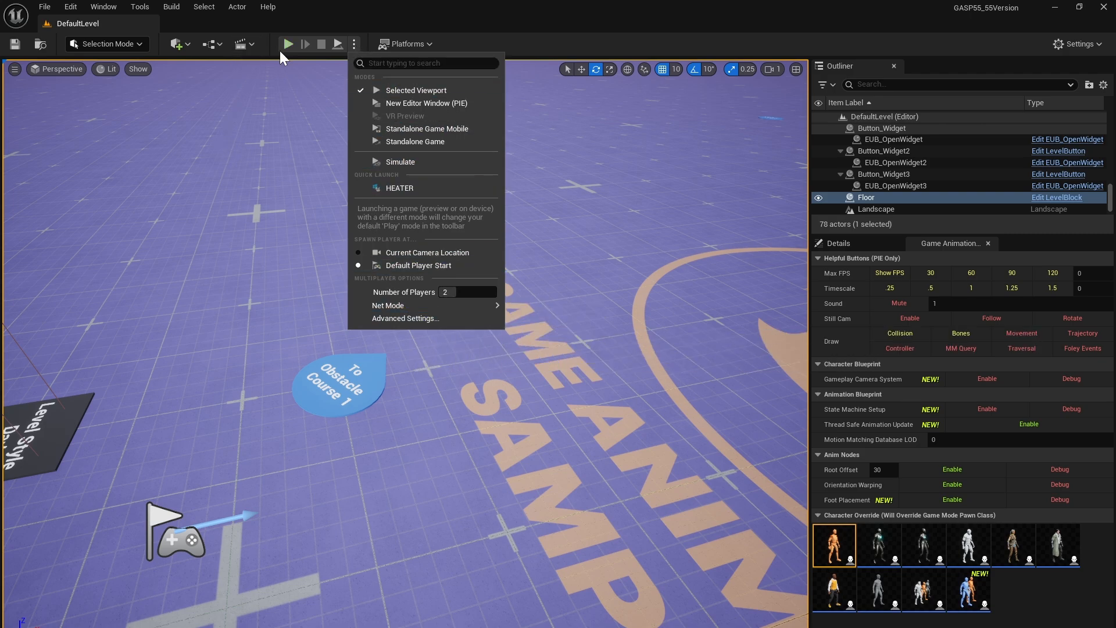
Step: Play the level from Default Player Start and focus the game to control the character
click(288, 44)
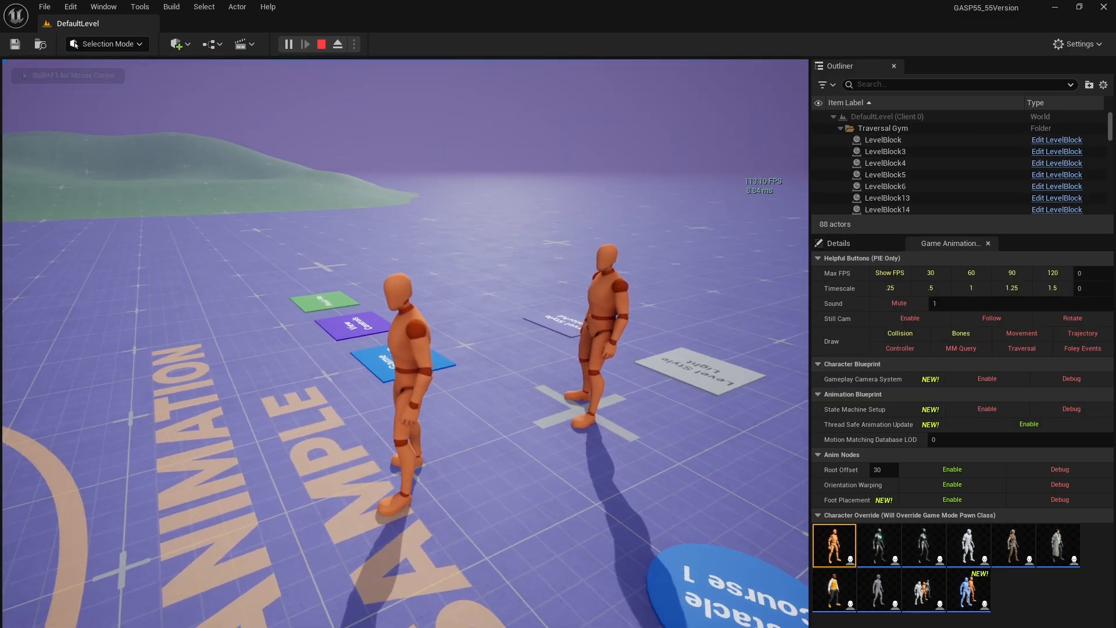
click(305, 44)
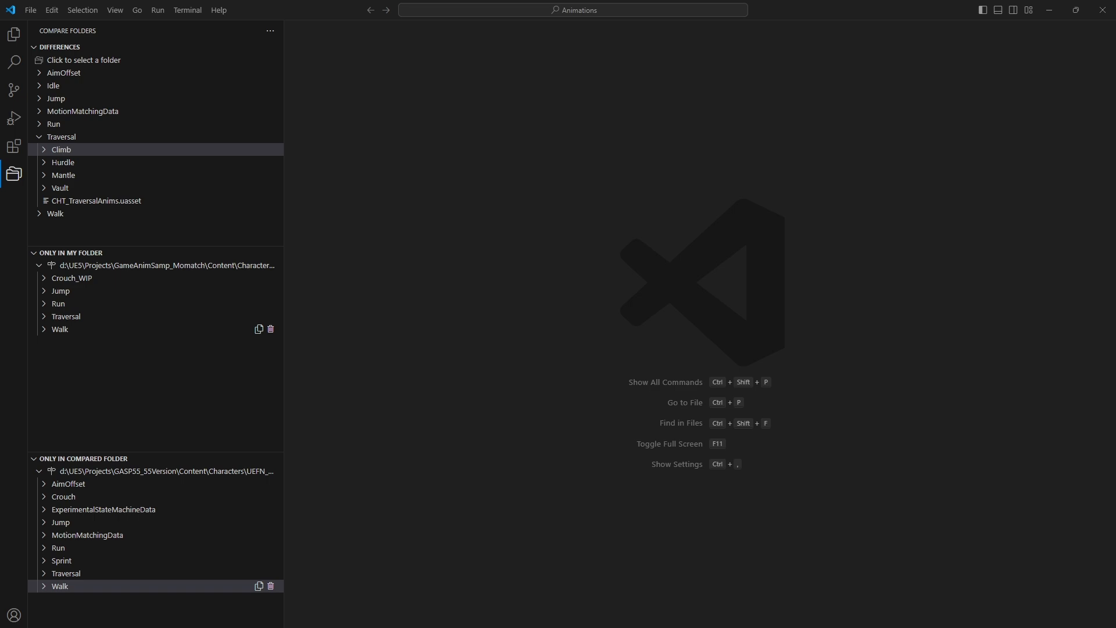
mouse_move(207, 174)
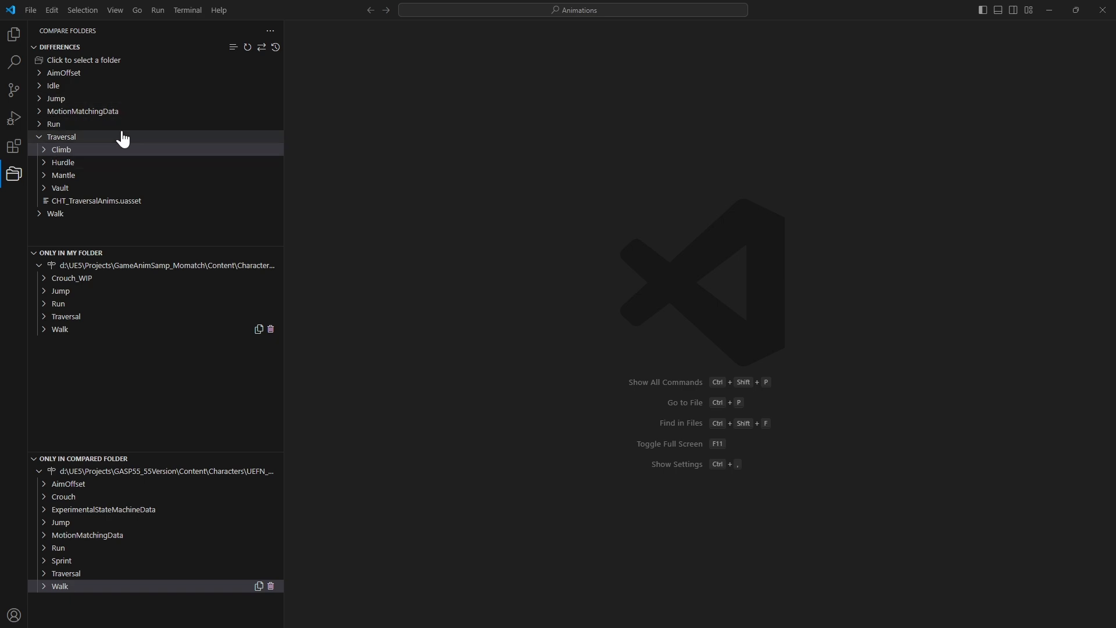
mouse_move(114, 139)
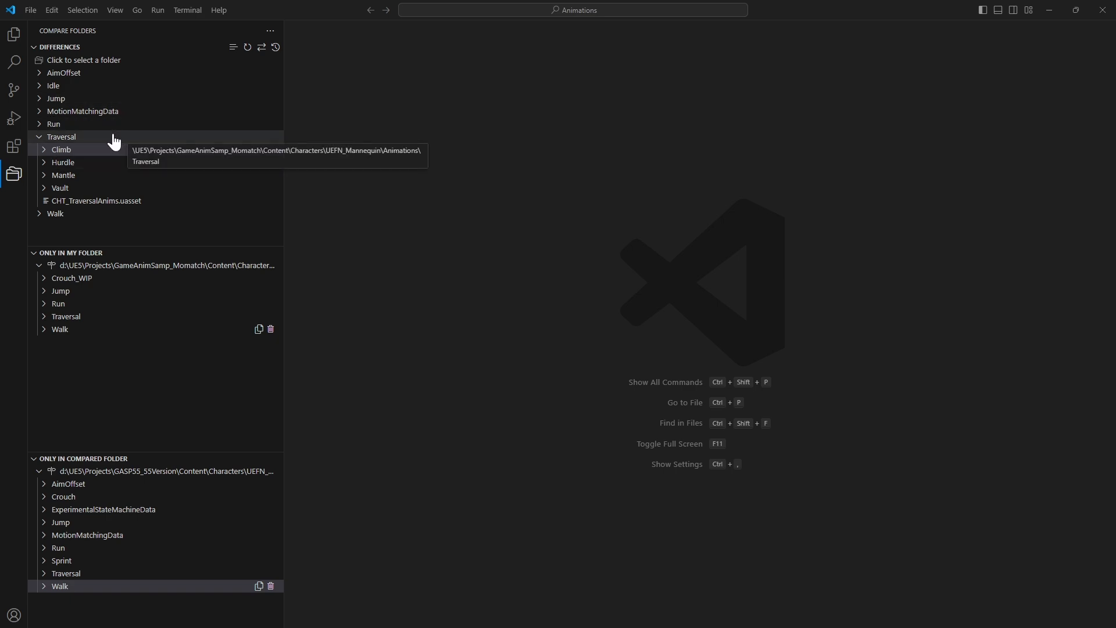
mouse_move(75, 289)
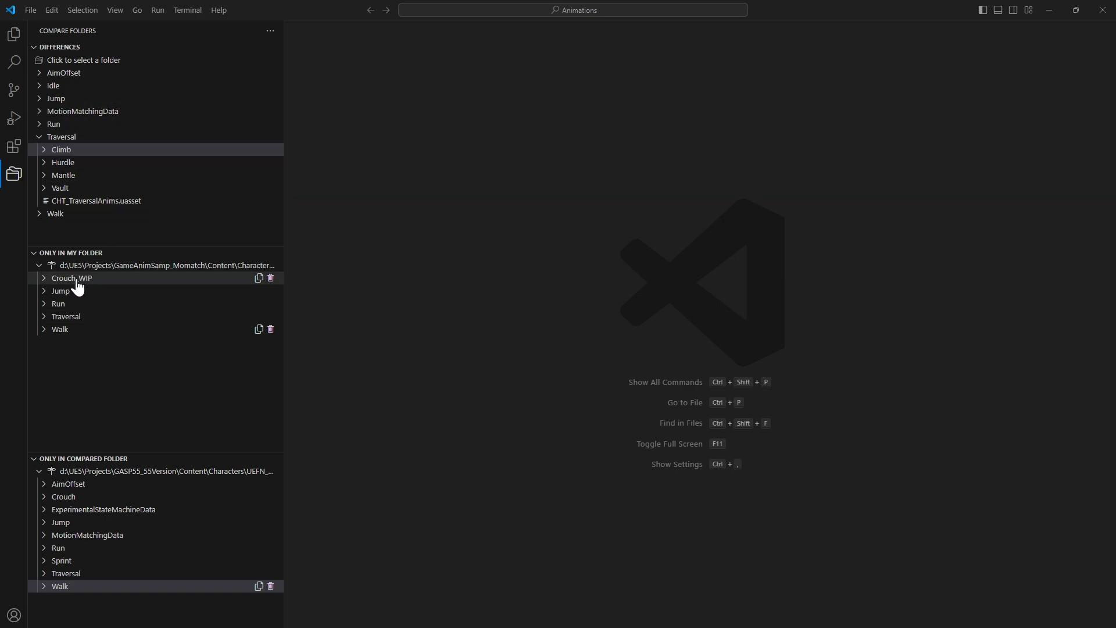
Step: Expand, scroll and collapse the 5.5-only Crouch and Sprint animation lists
click(63, 495)
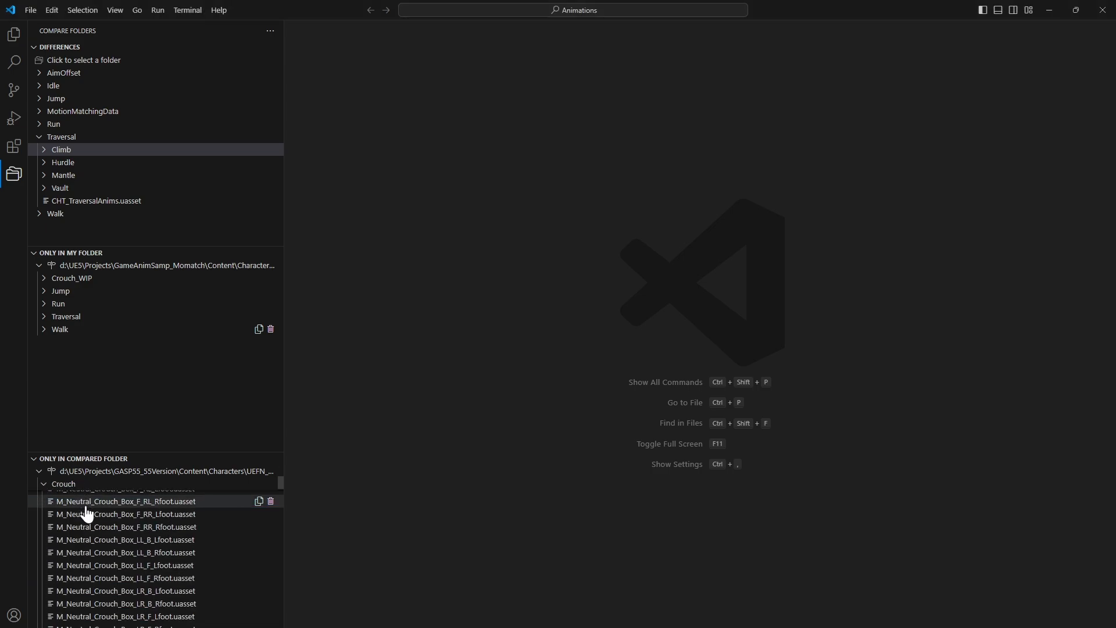
scroll(down, 3)
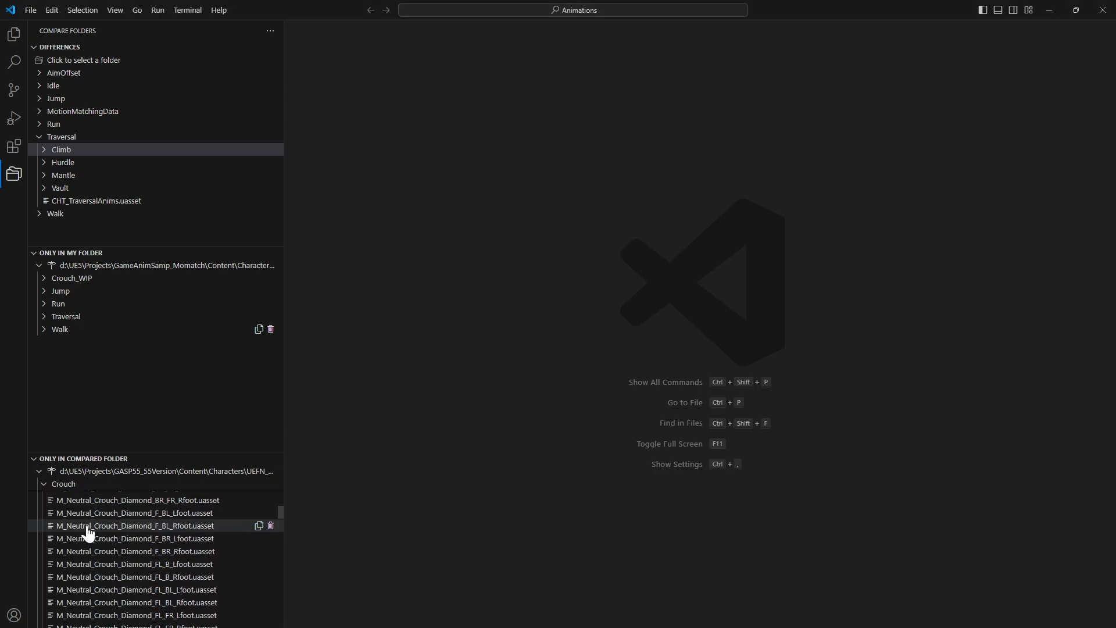
click(44, 483)
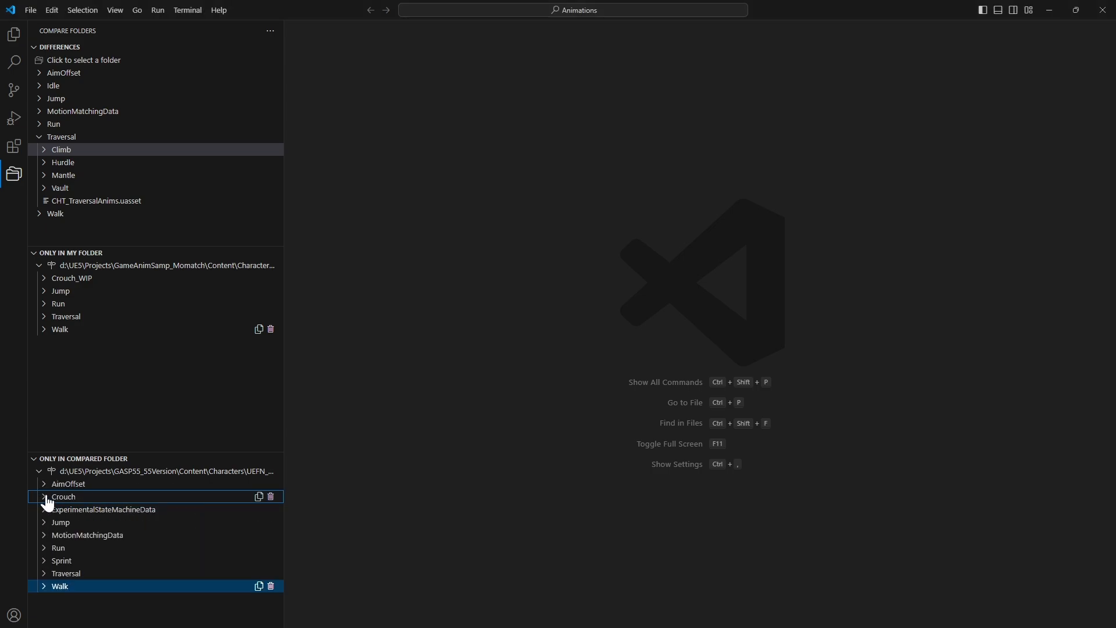
click(61, 561)
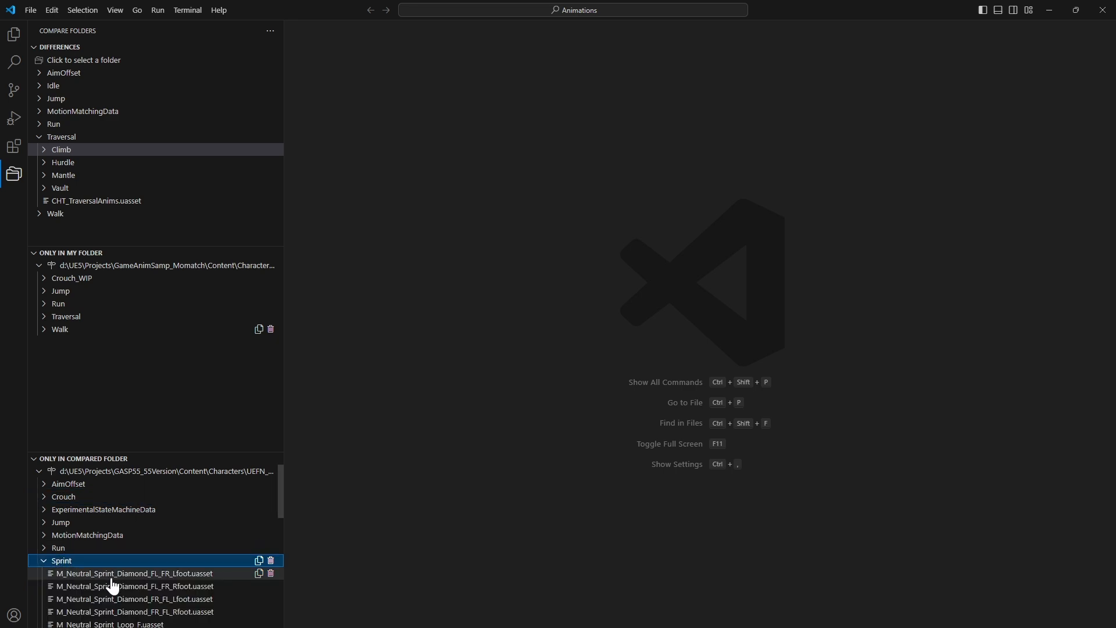
scroll(down, 3)
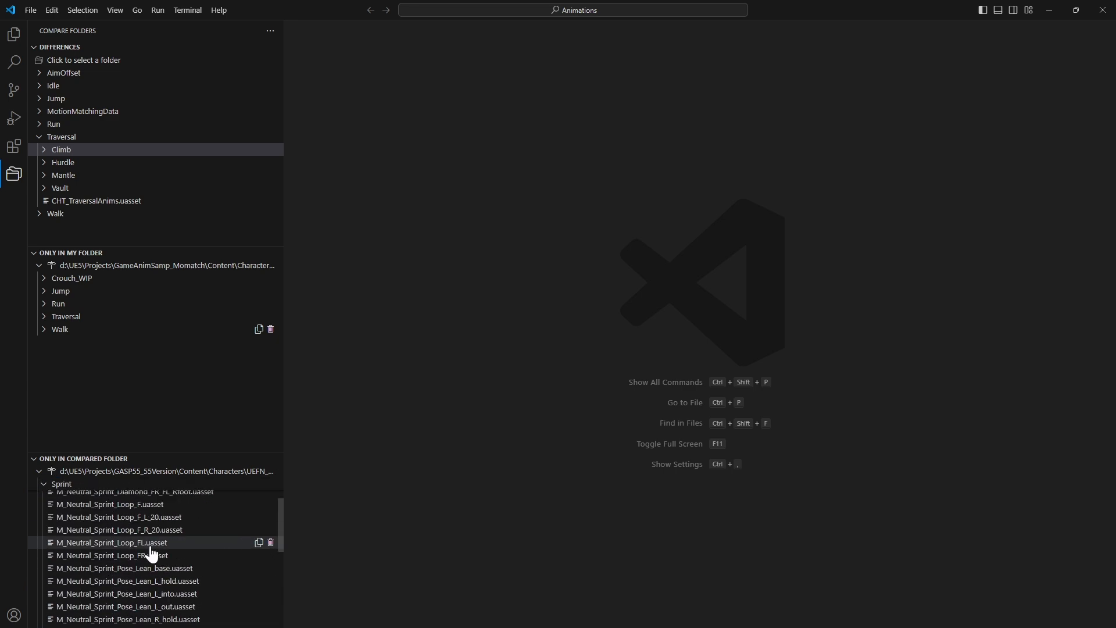
click(43, 483)
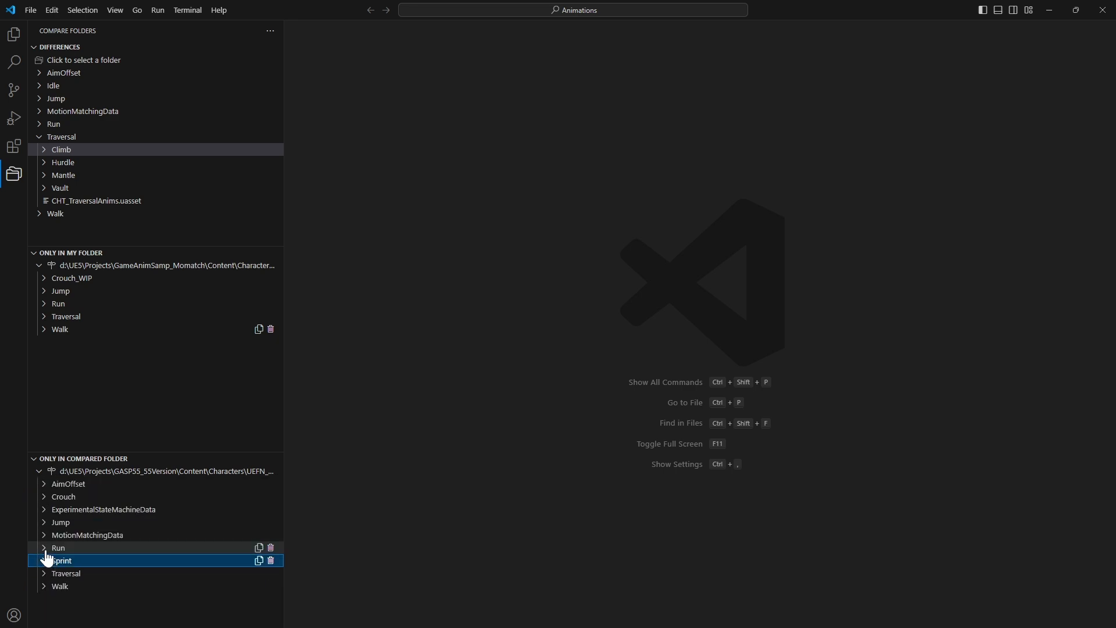
Step: Browse the 5.5-only Run and Walk files, ending with Crouch expanded again
click(58, 548)
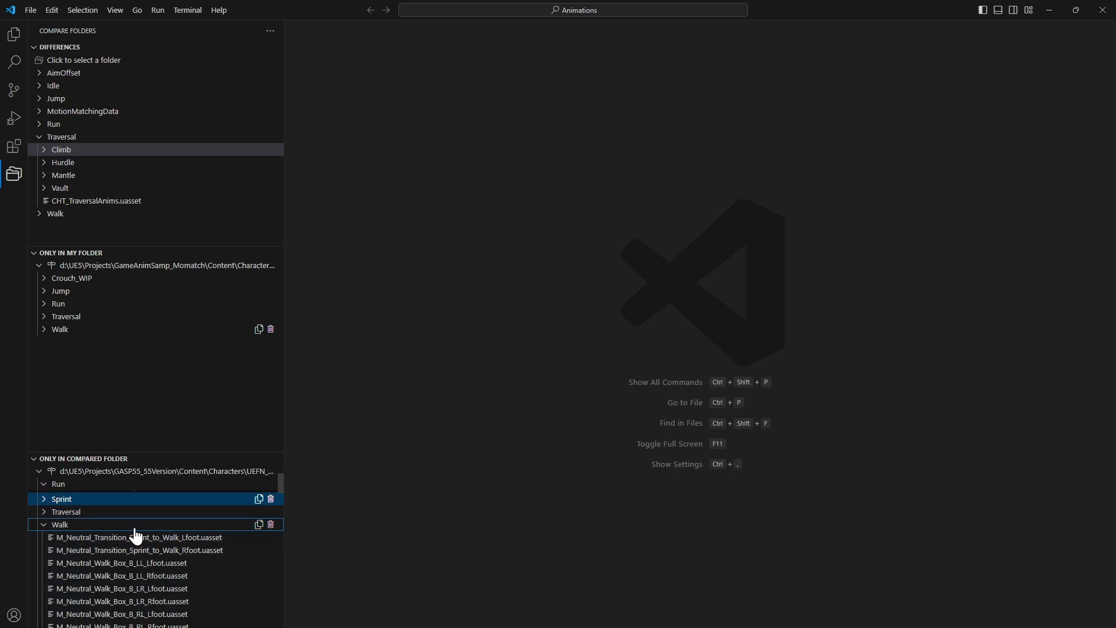
scroll(down, 3)
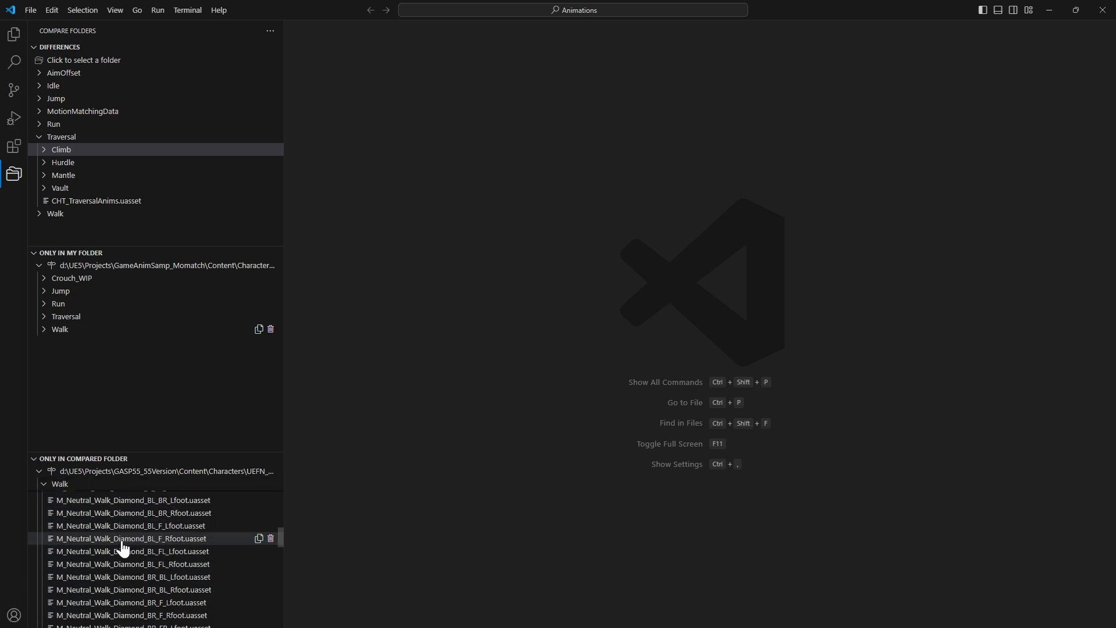
scroll(down, 3)
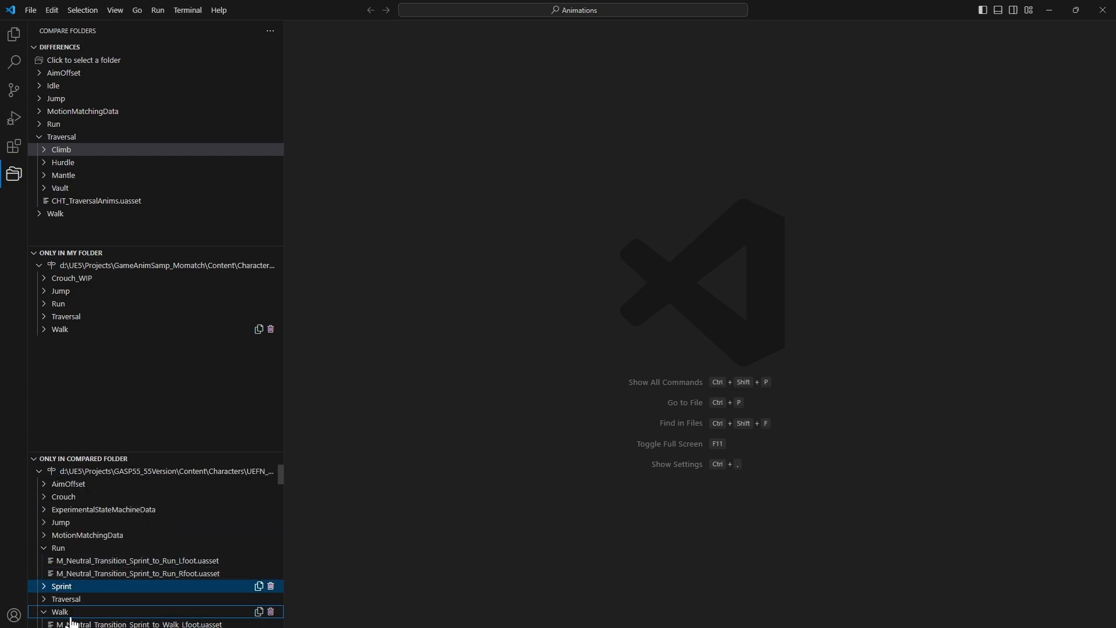
click(104, 509)
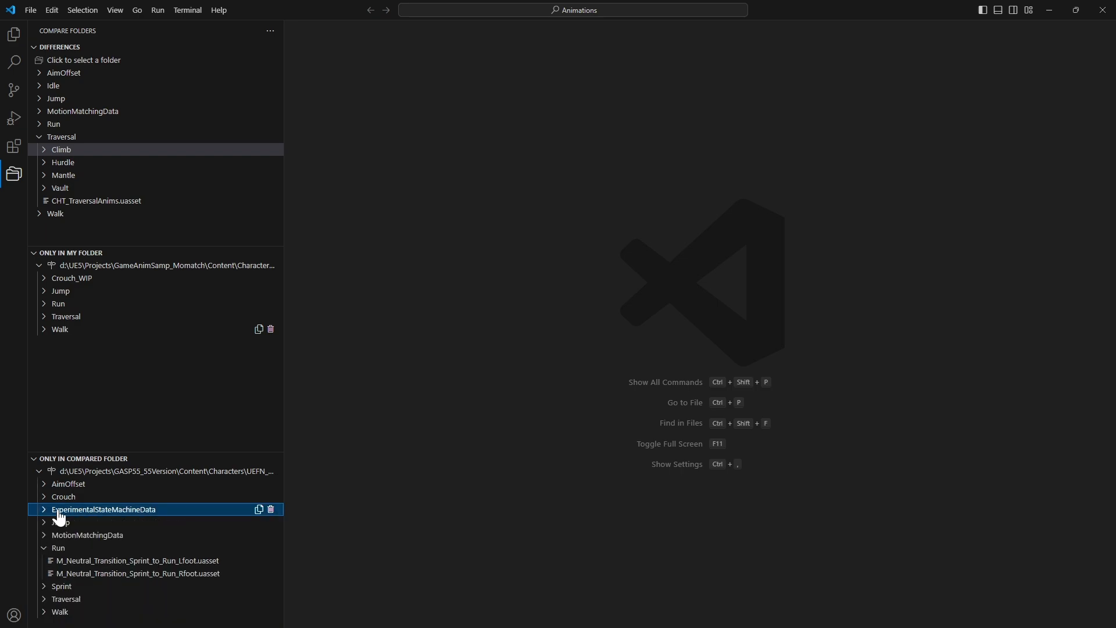
click(60, 522)
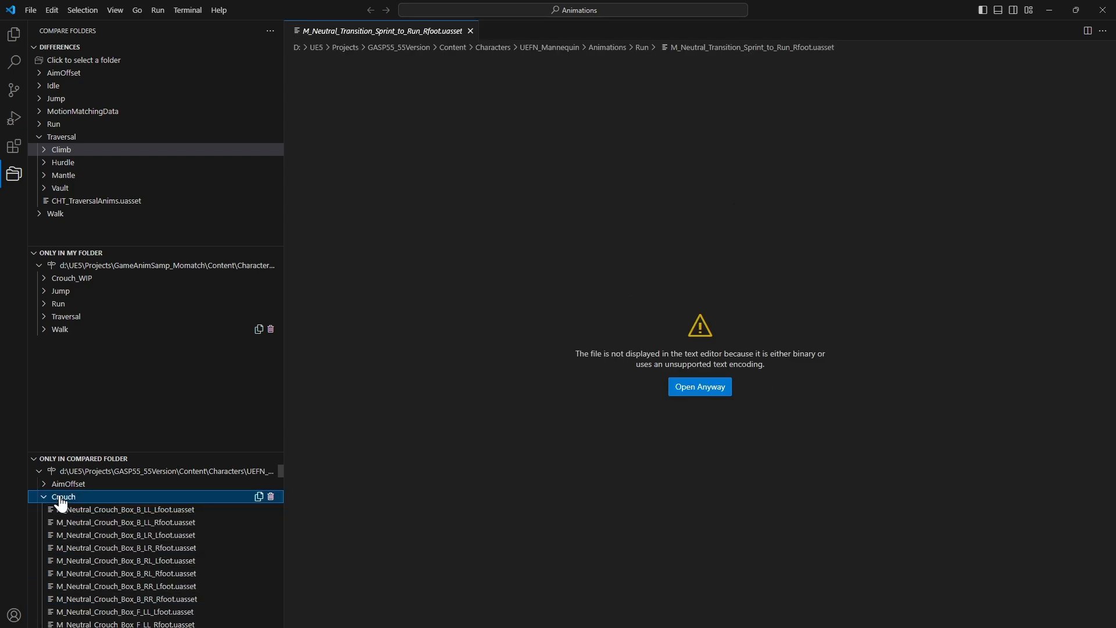
Step: Collapse Crouch, peek into AimOffset, then expand Traversal to list the Cliff catch animations
click(63, 496)
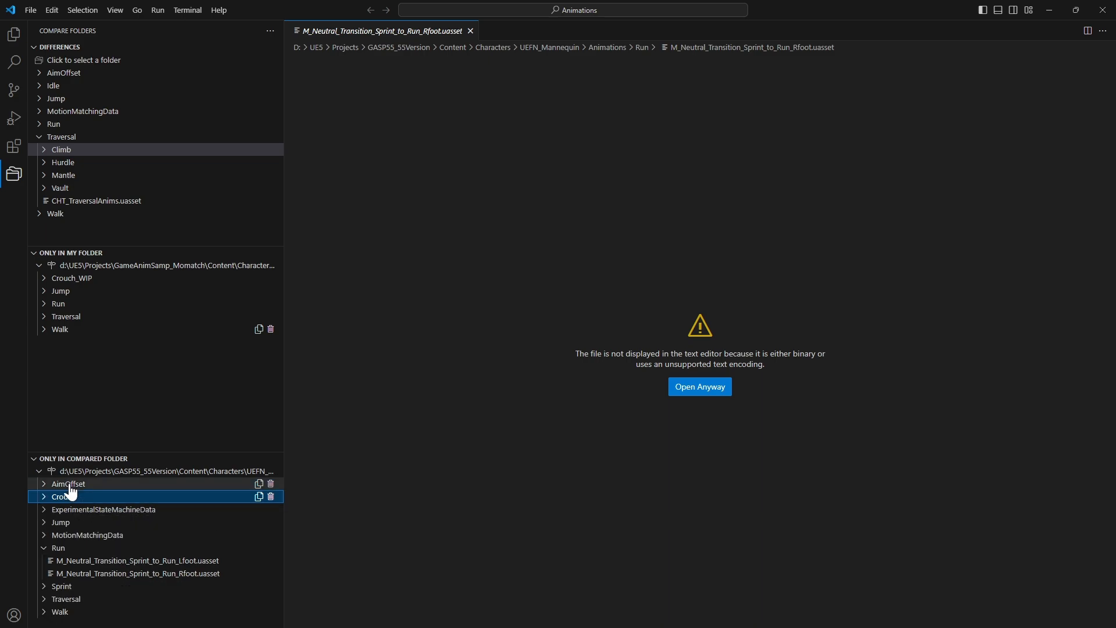
click(44, 483)
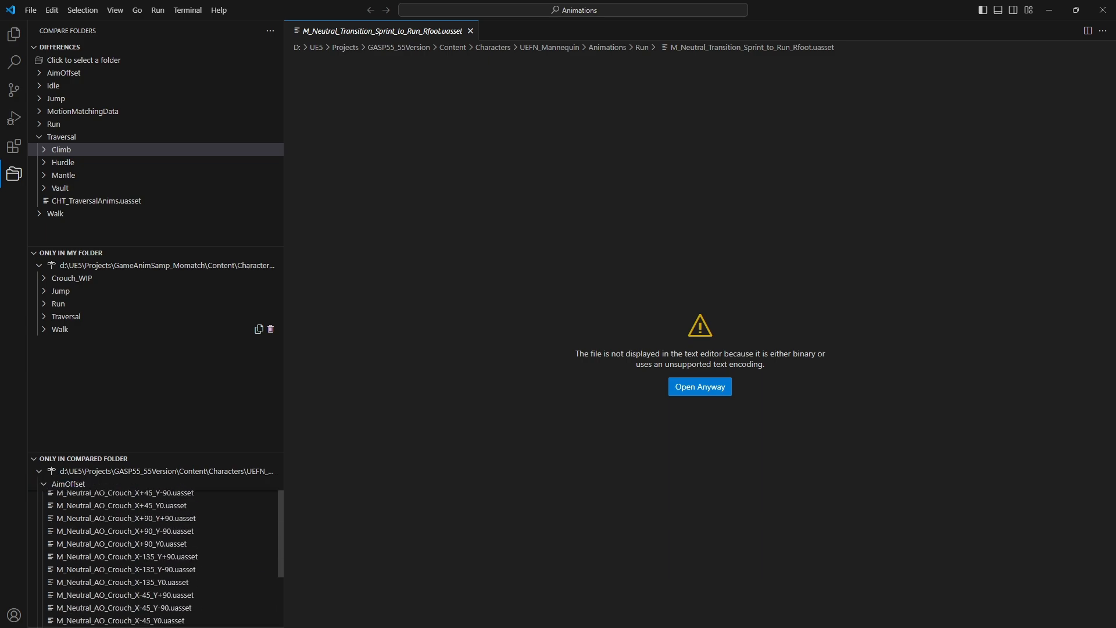
click(42, 483)
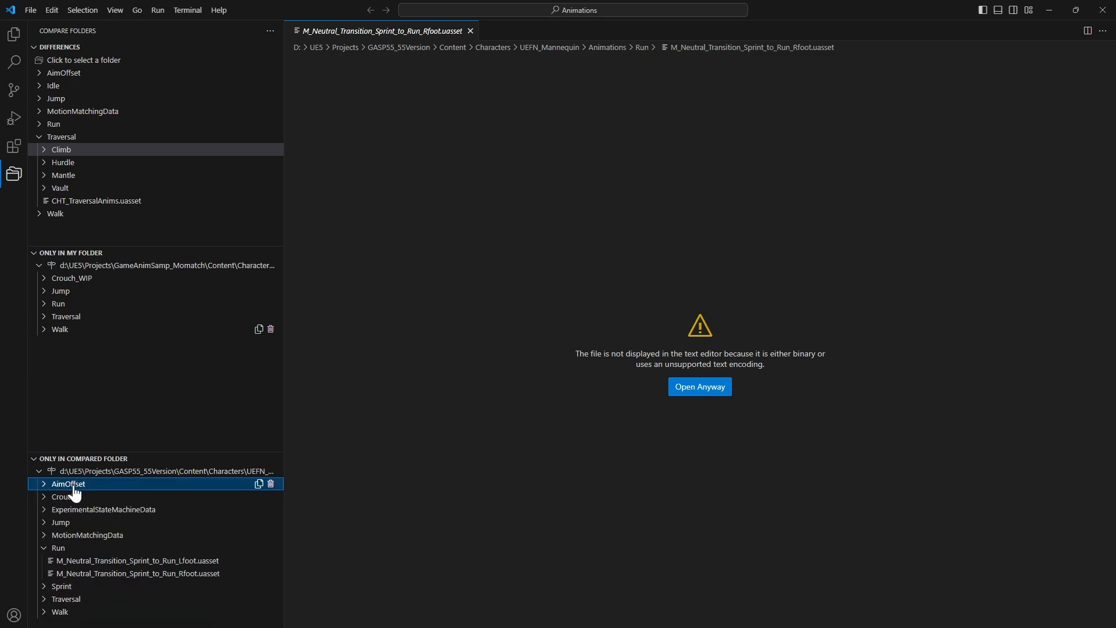
click(66, 573)
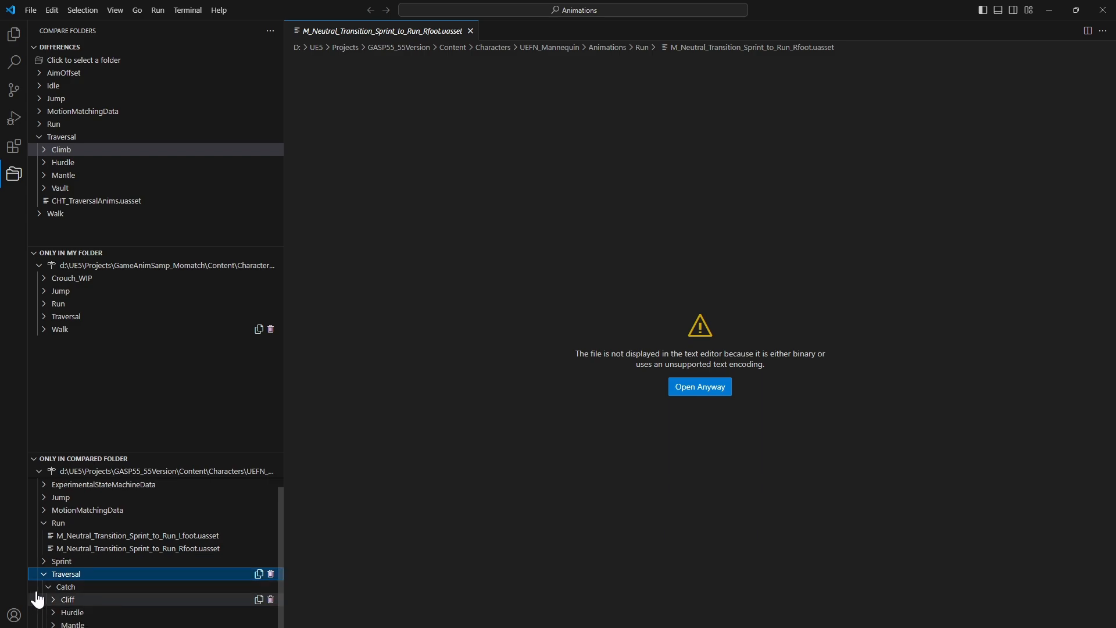
click(67, 599)
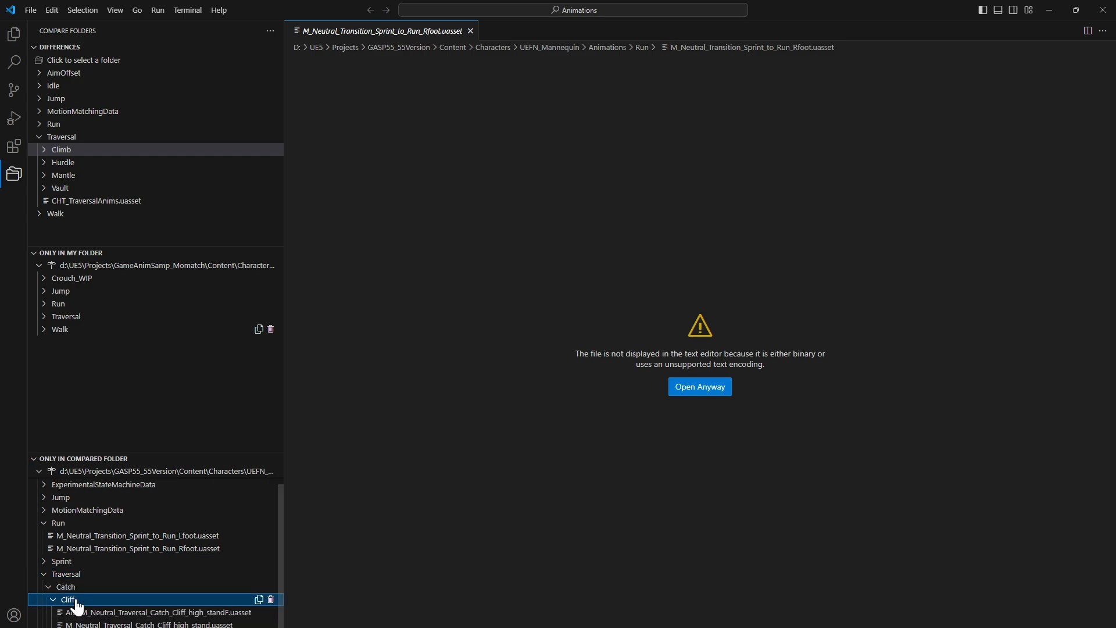